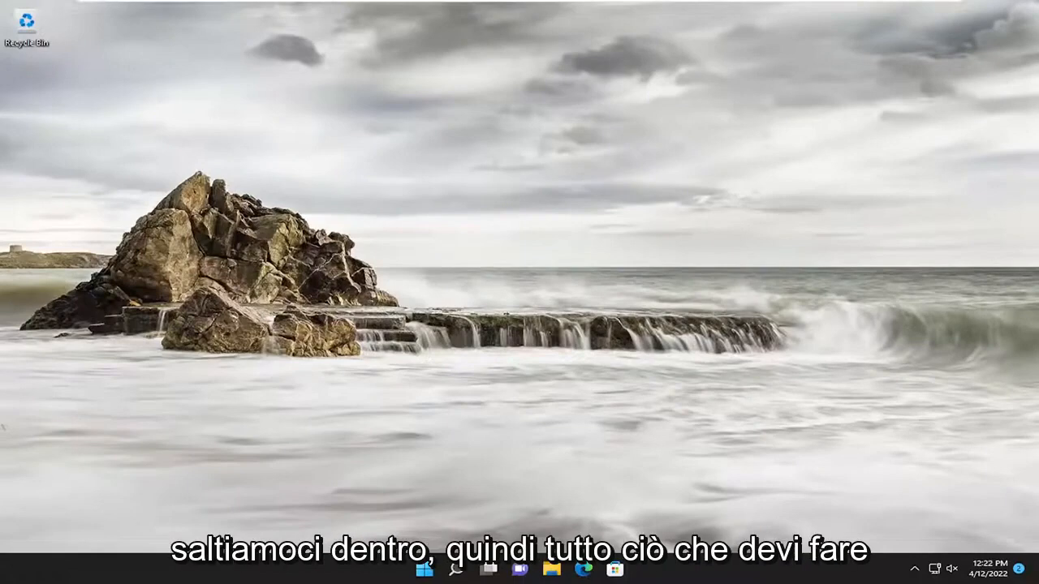
Restart the Windows Explorer process from Task Manager, opened via the Start button's right-click menu
right_click(424, 568)
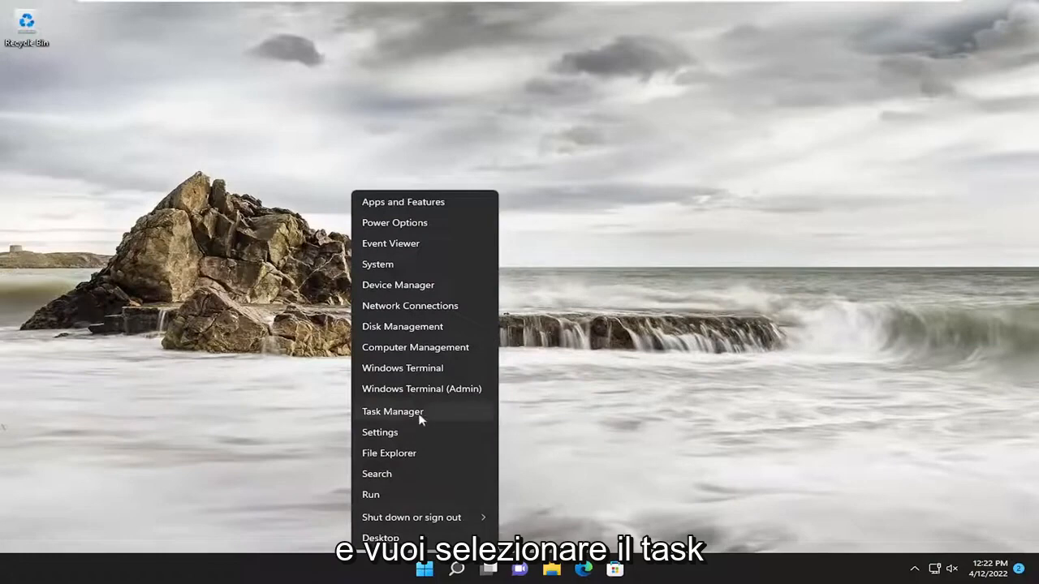
left_click(392, 412)
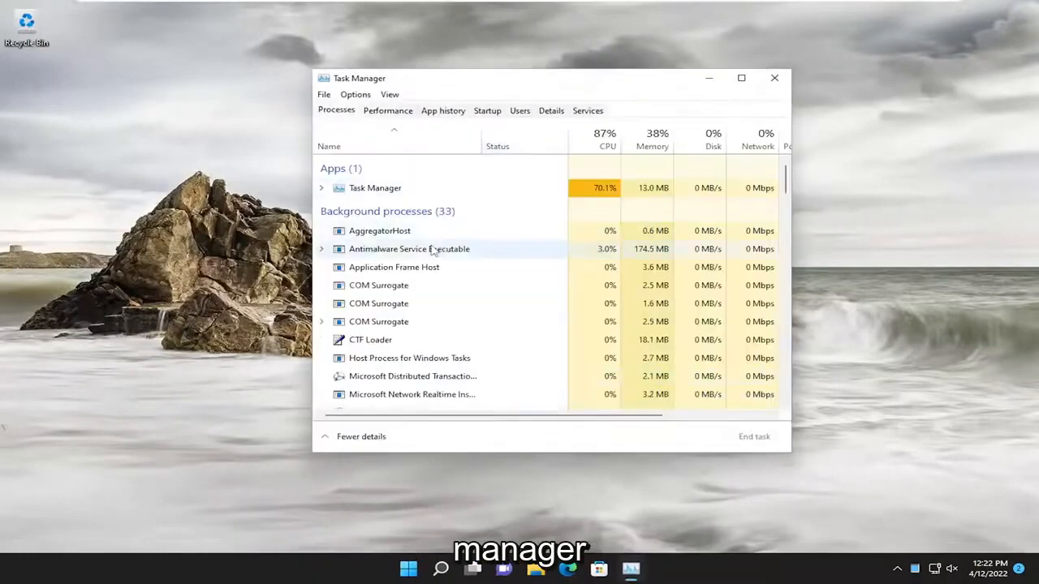
scroll("down", 3)
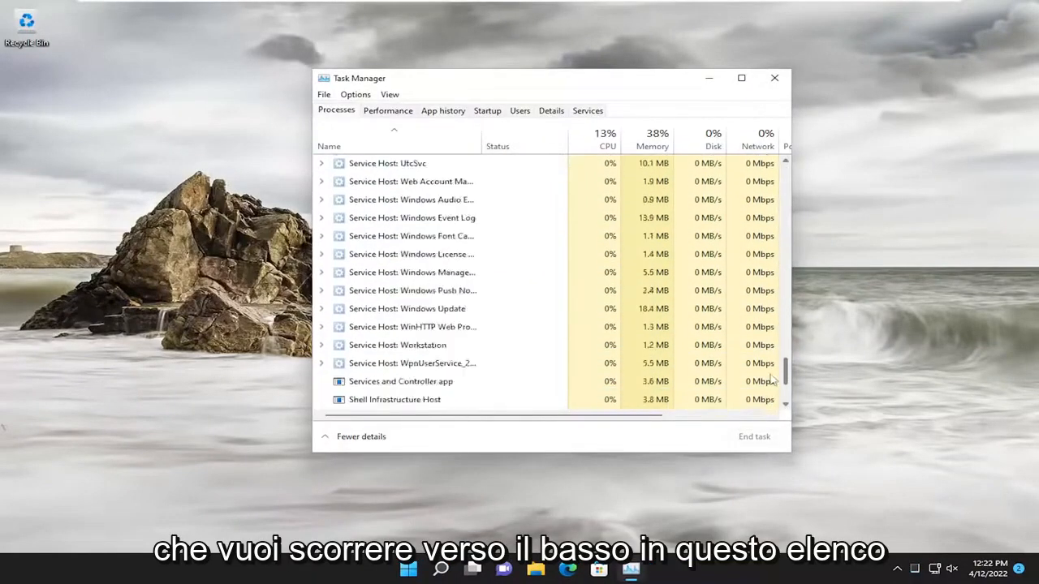
scroll("down", 3)
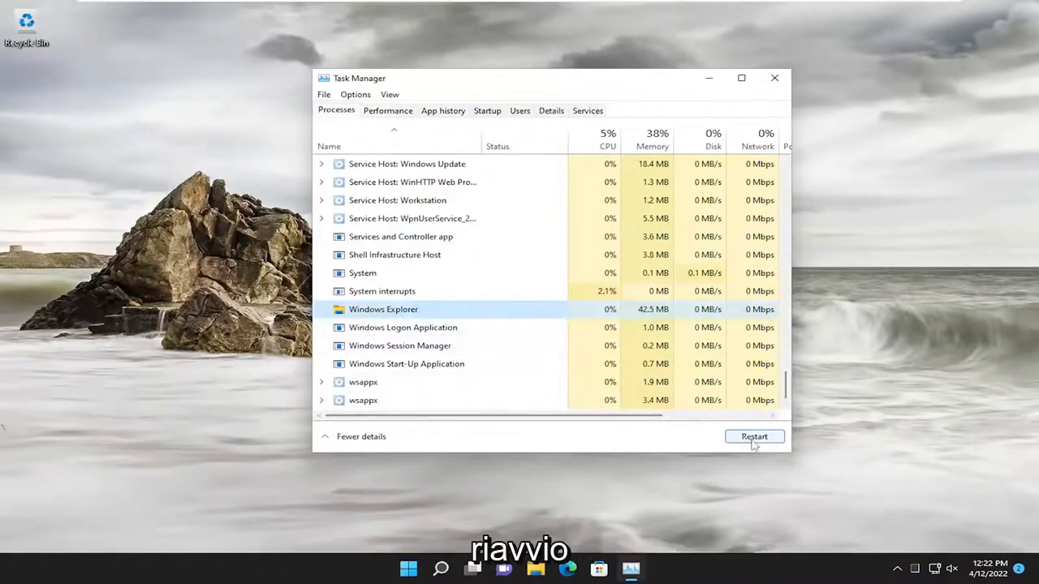
left_click(753, 437)
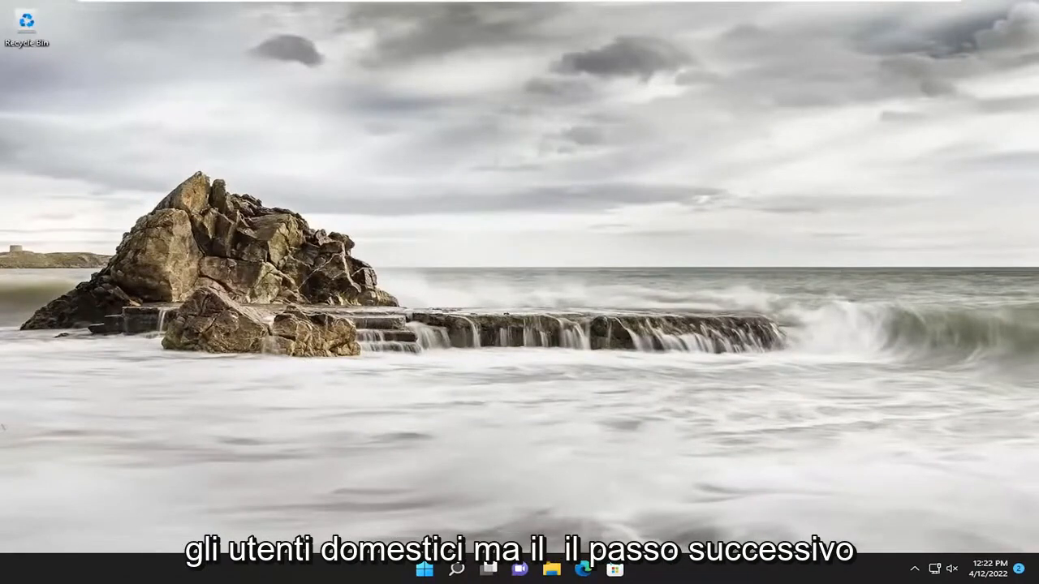
Search Windows for 'group policy' to open the Local Group Policy Editor
left_click(456, 568)
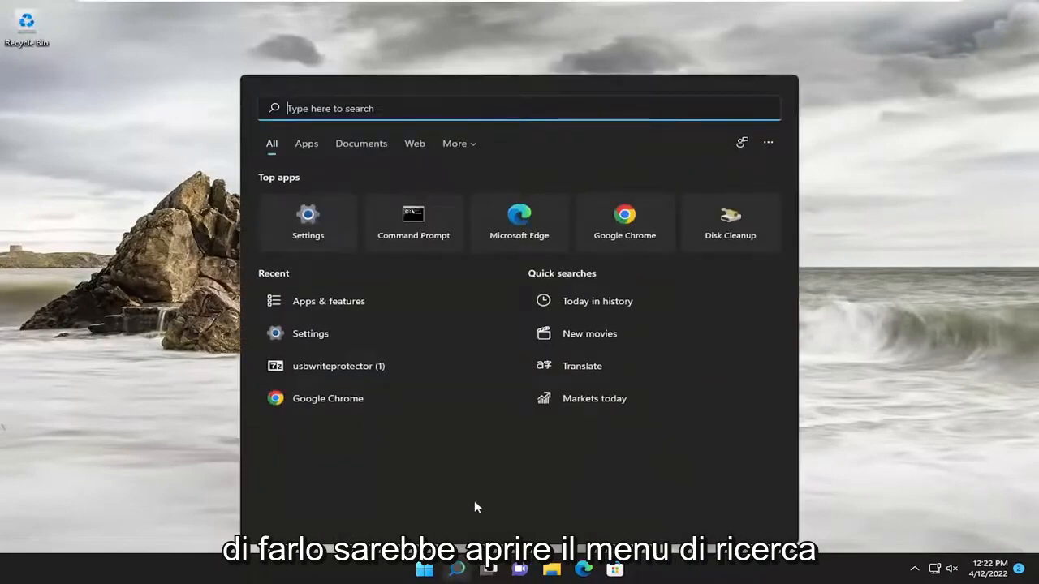
type("group p")
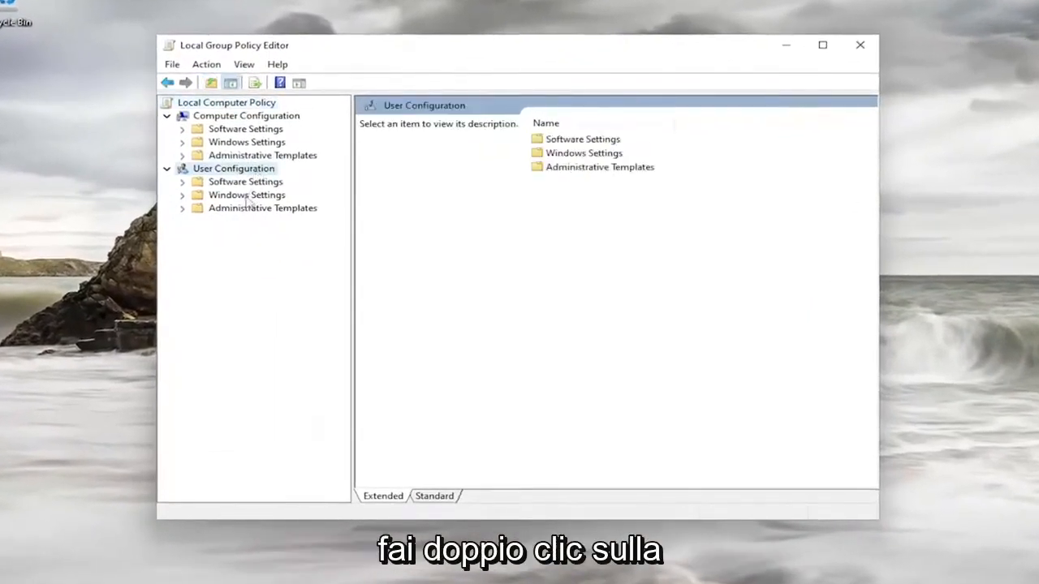
Navigate to the File Explorer policies under User Configuration's Administrative Templates
double_click(262, 208)
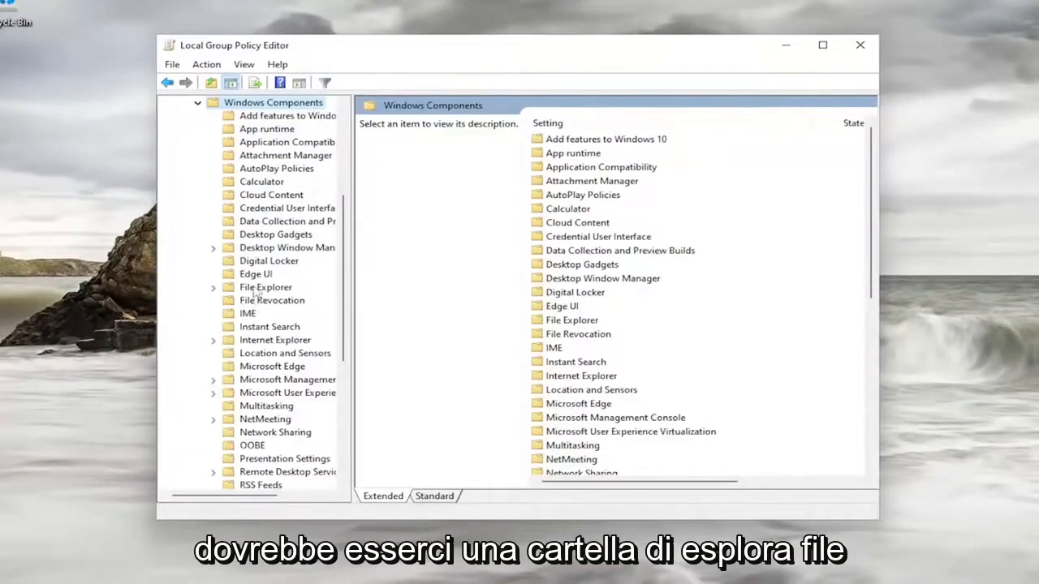
left_click(265, 287)
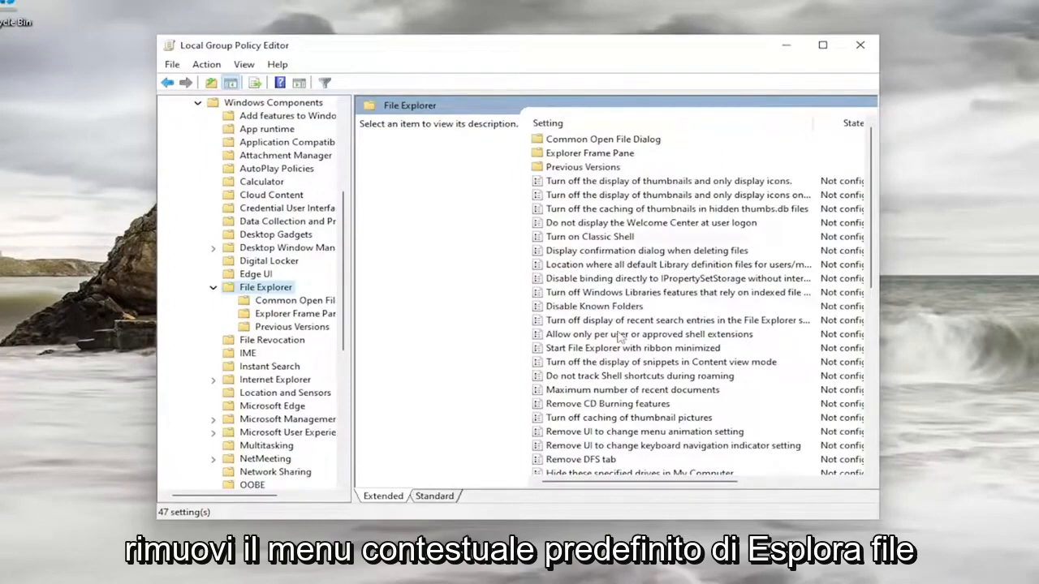
scroll("down", 3)
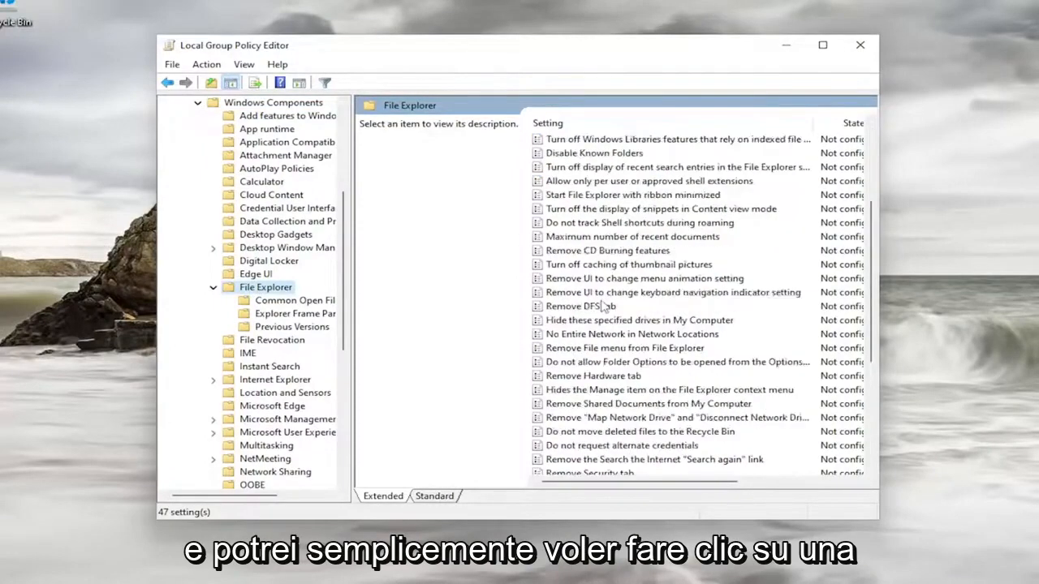
left_click(674, 180)
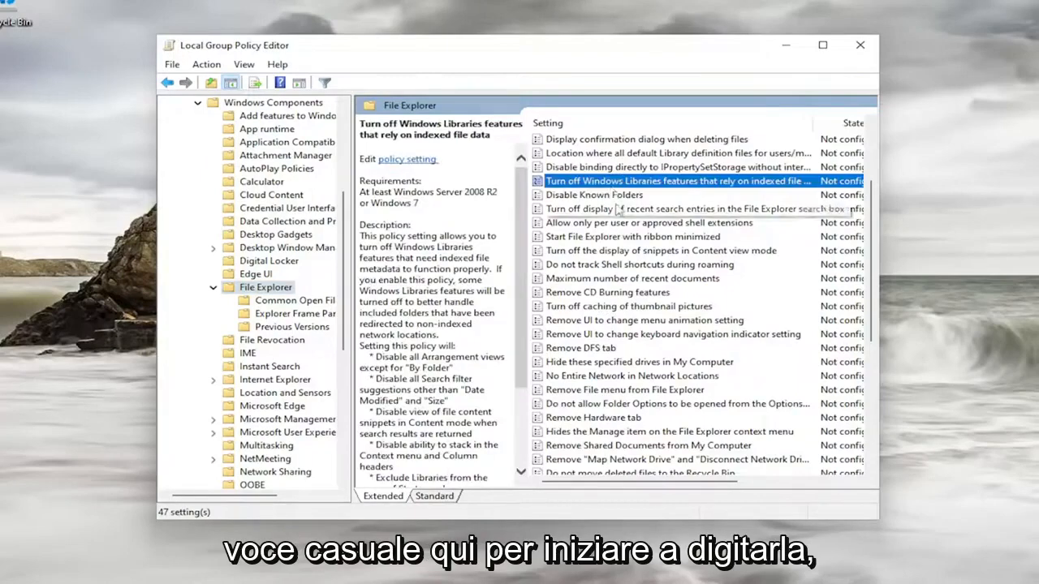
left_click(607, 293)
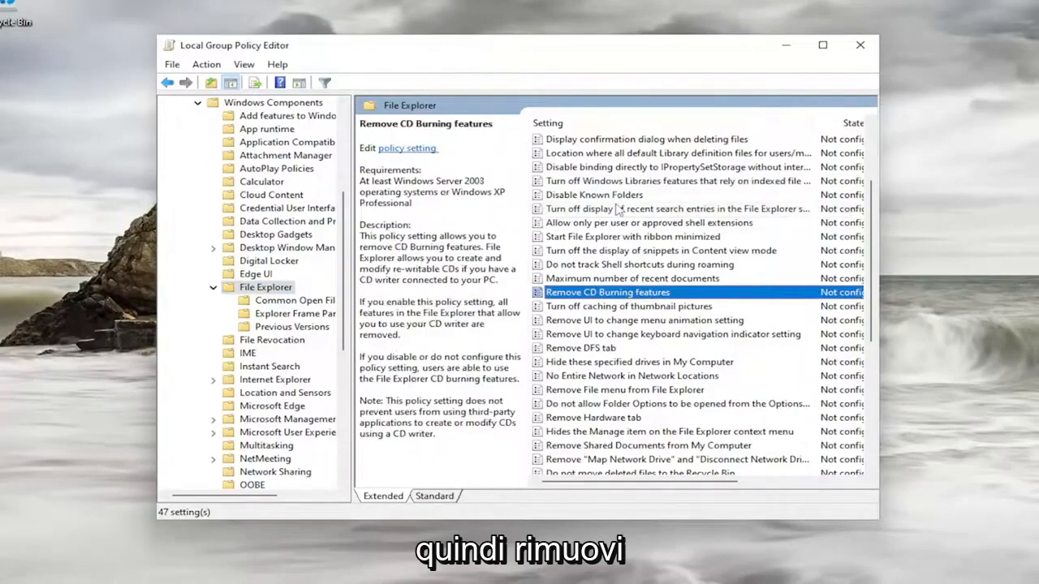
left_click(676, 209)
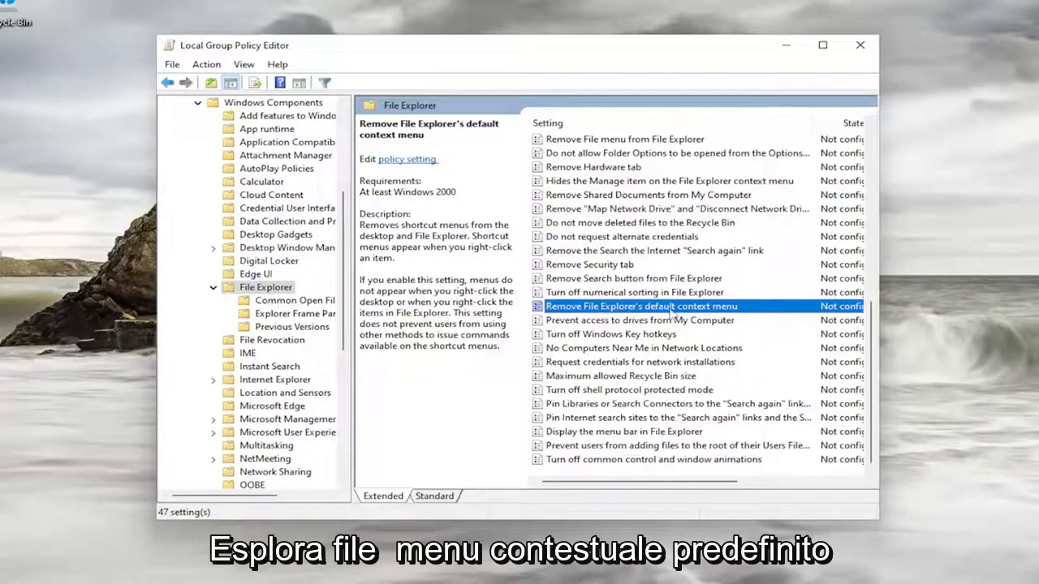
Set 'Remove File Explorer's default context menu' to Not Configured and close the editor
double_click(640, 306)
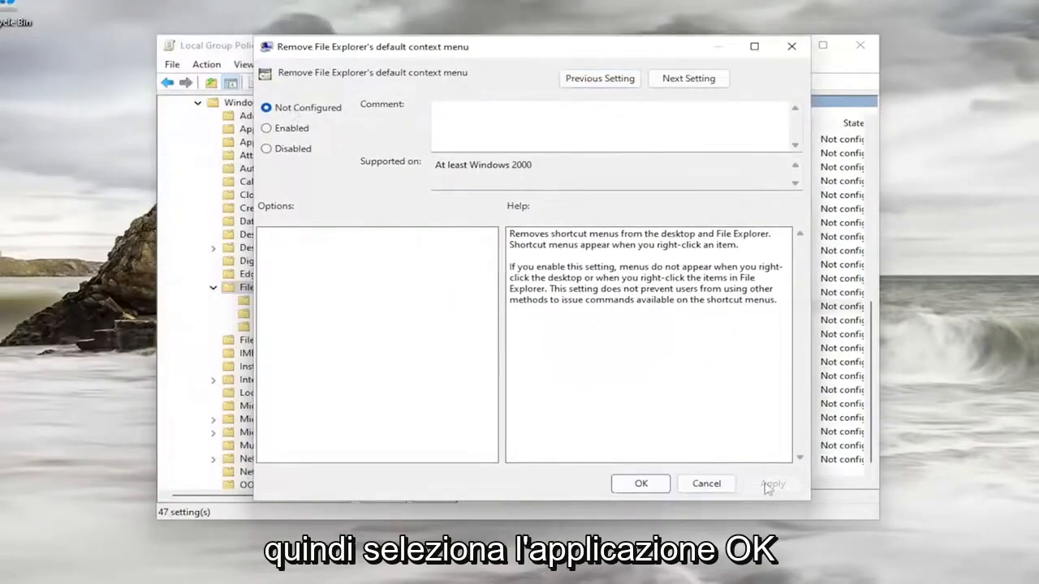
left_click(641, 483)
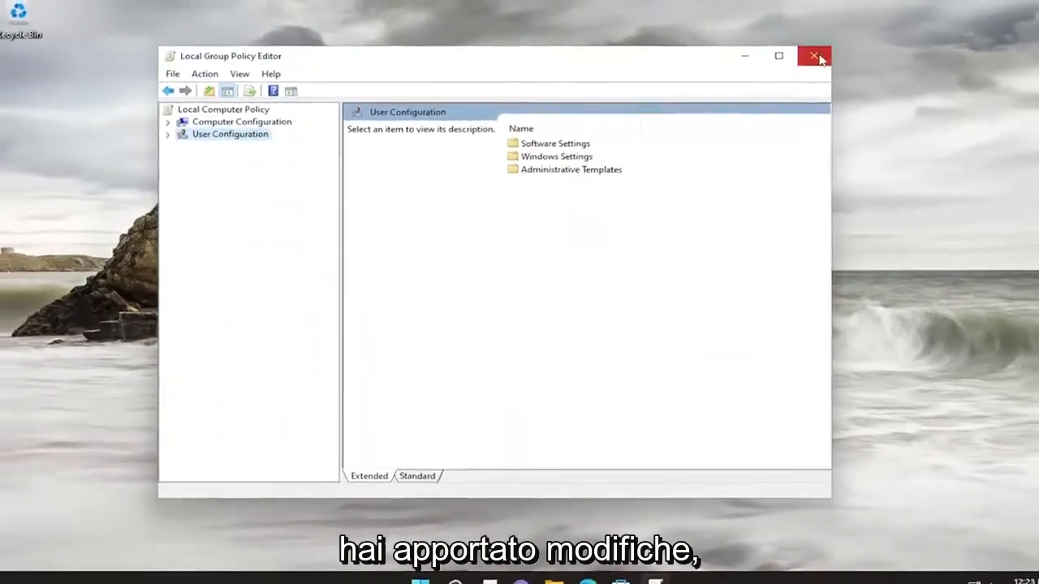
left_click(813, 56)
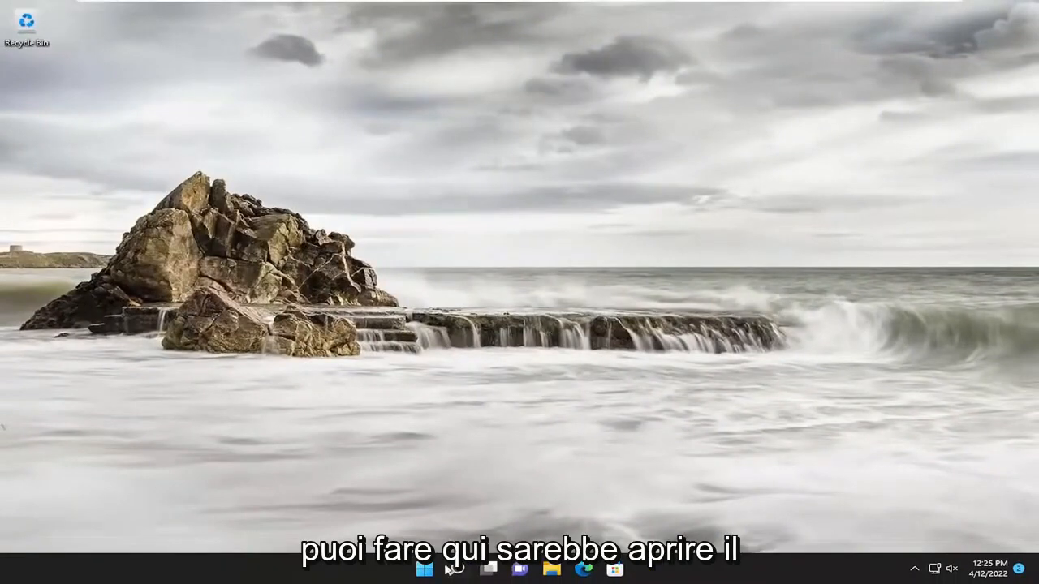
Search 'regedit' and run Registry Editor as administrator, approving the UAC prompt
type("regedit")
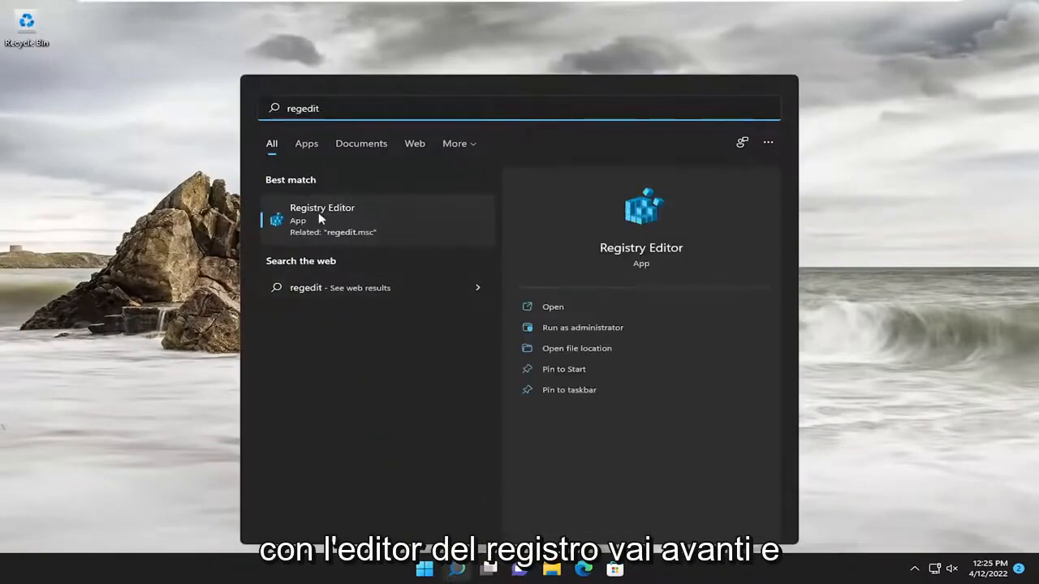
right_click(322, 215)
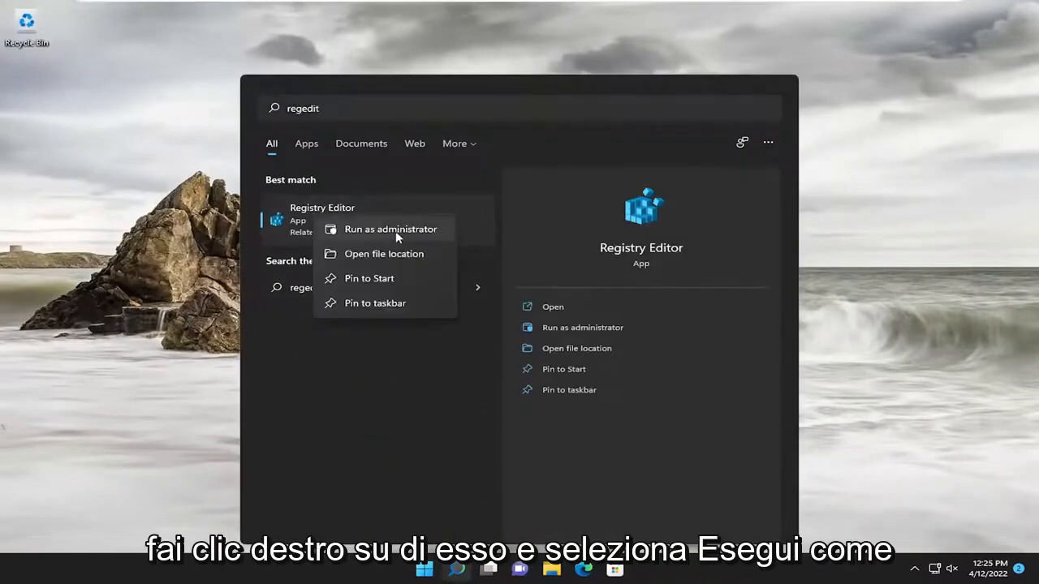
left_click(390, 229)
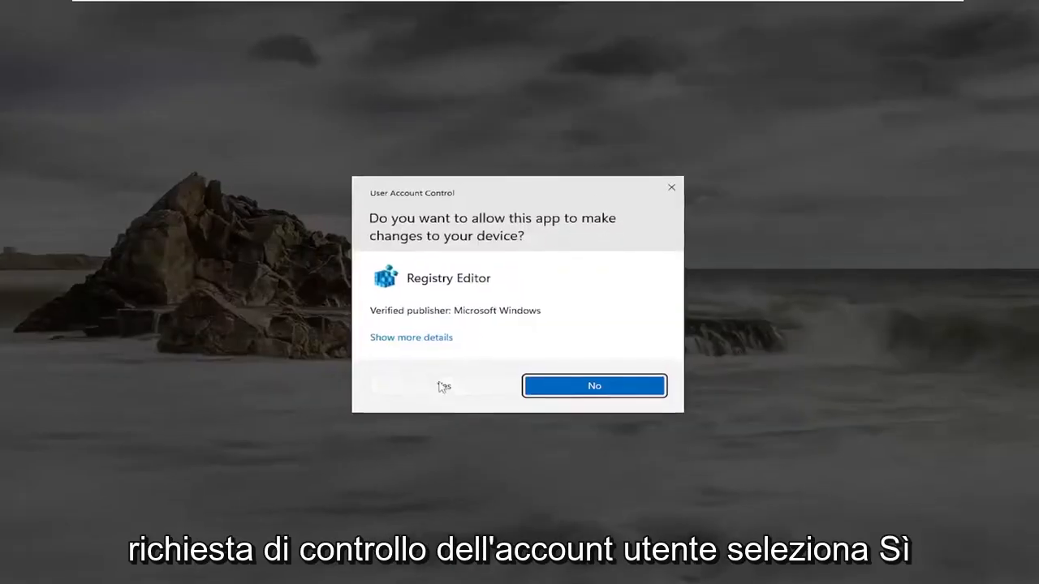
left_click(444, 385)
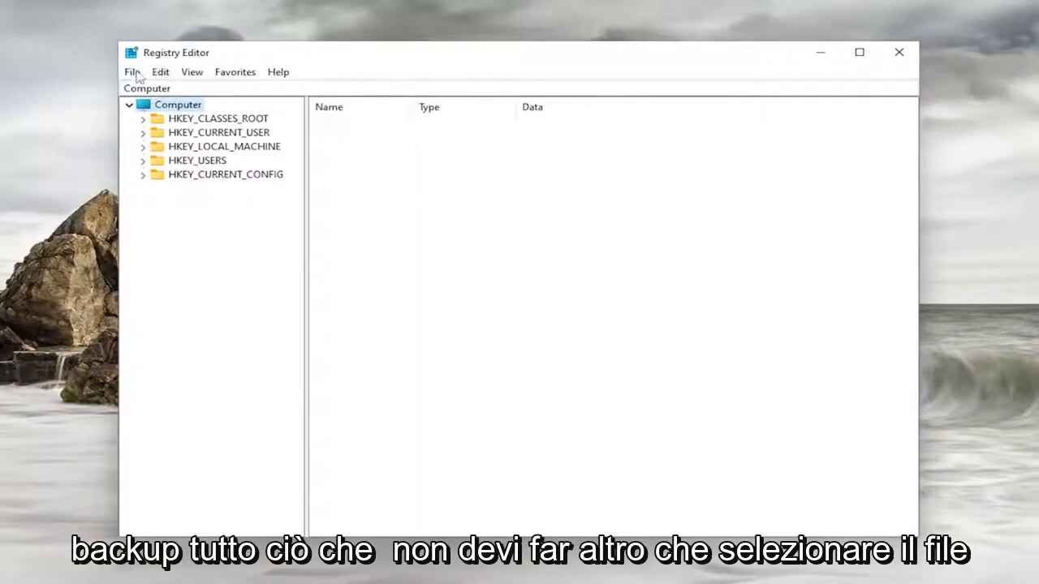
left_click(132, 72)
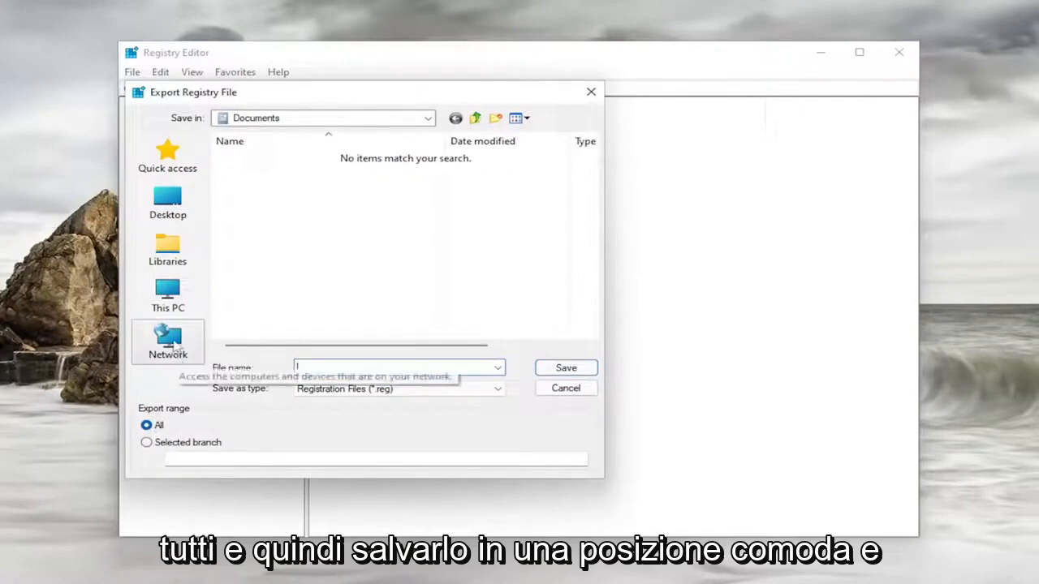
mouse_move(597, 418)
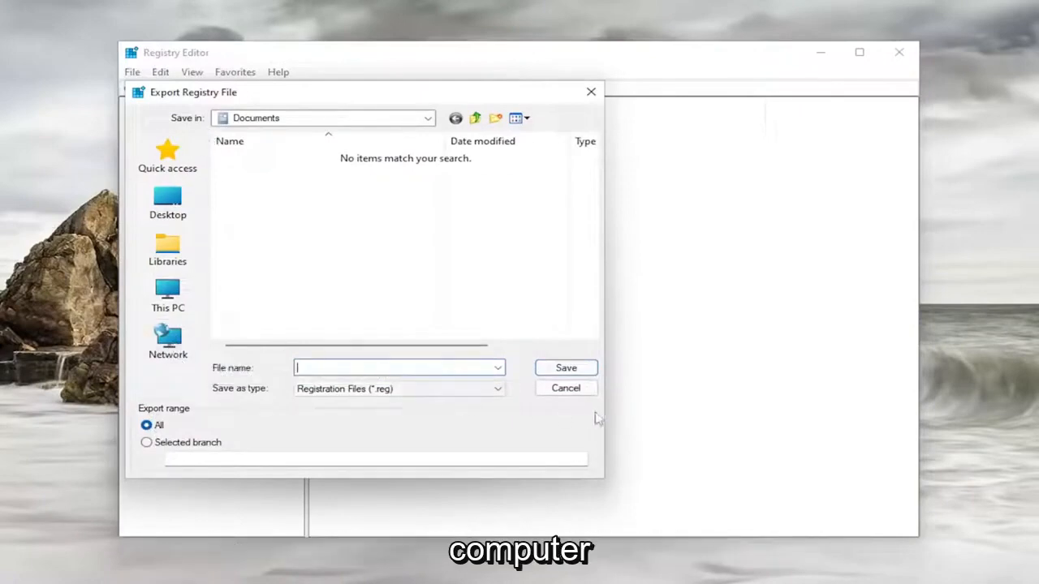
left_click(566, 389)
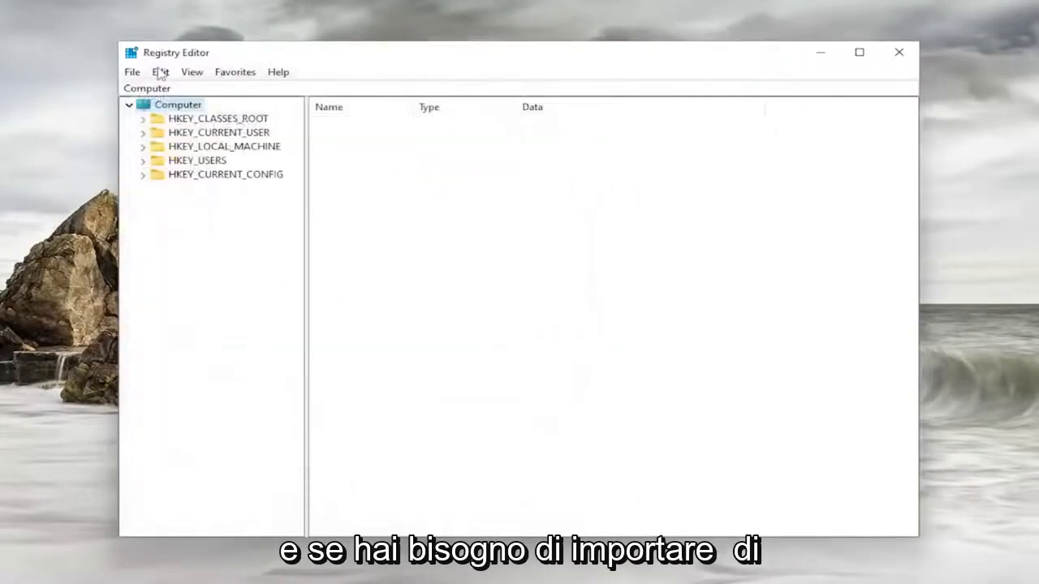
left_click(131, 71)
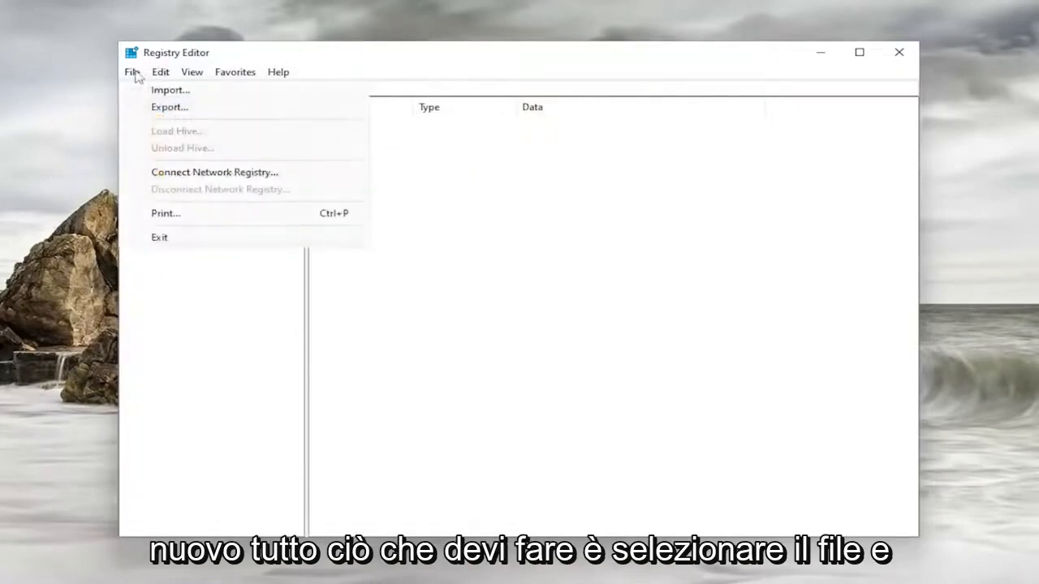
left_click(171, 89)
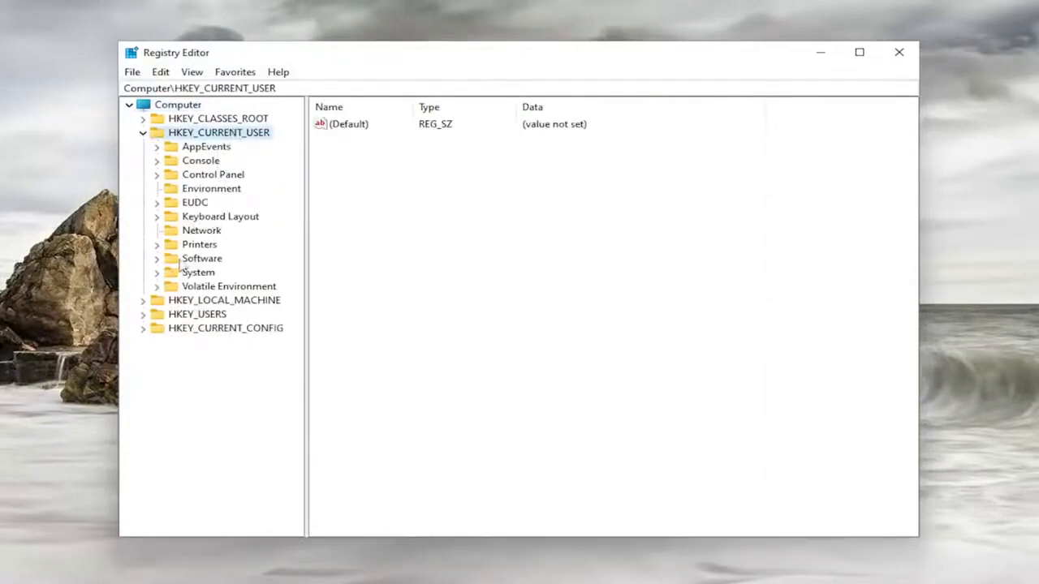
Expand HKEY_CURRENT_USER\Software\Microsoft\Windows\CurrentVersion and select the Policies key
double_click(201, 259)
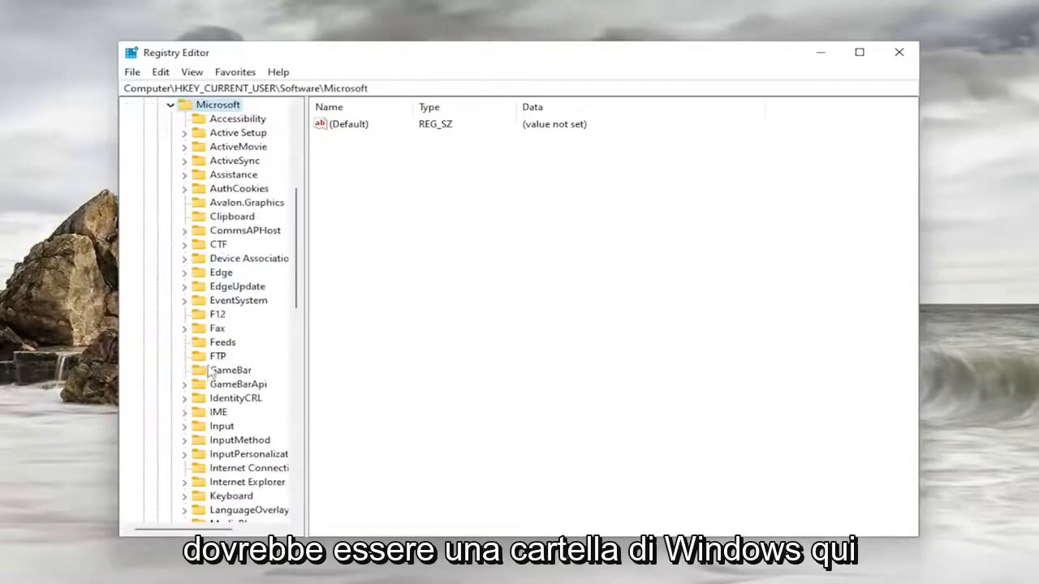
scroll("down", 3)
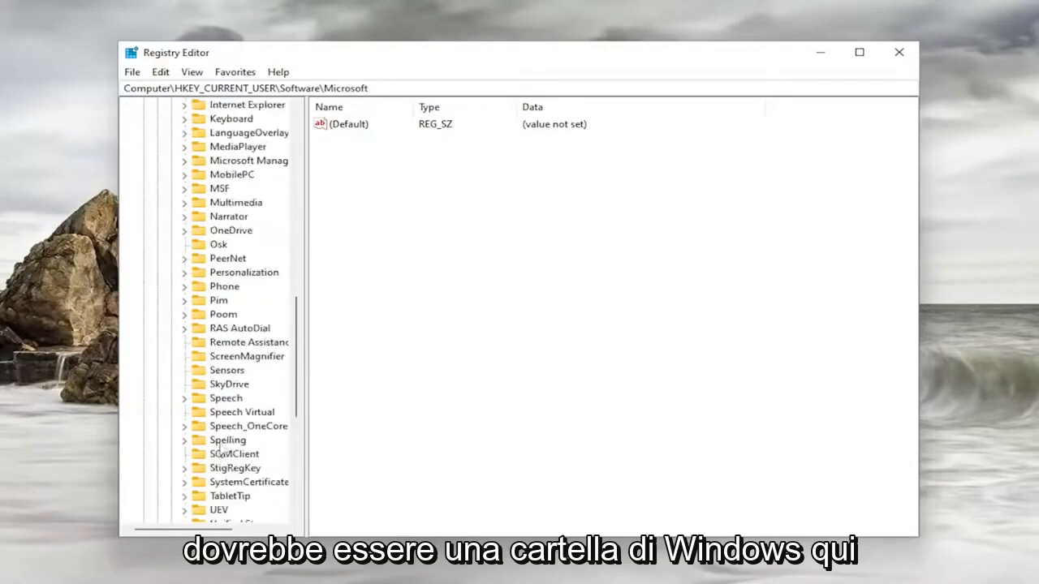
double_click(231, 411)
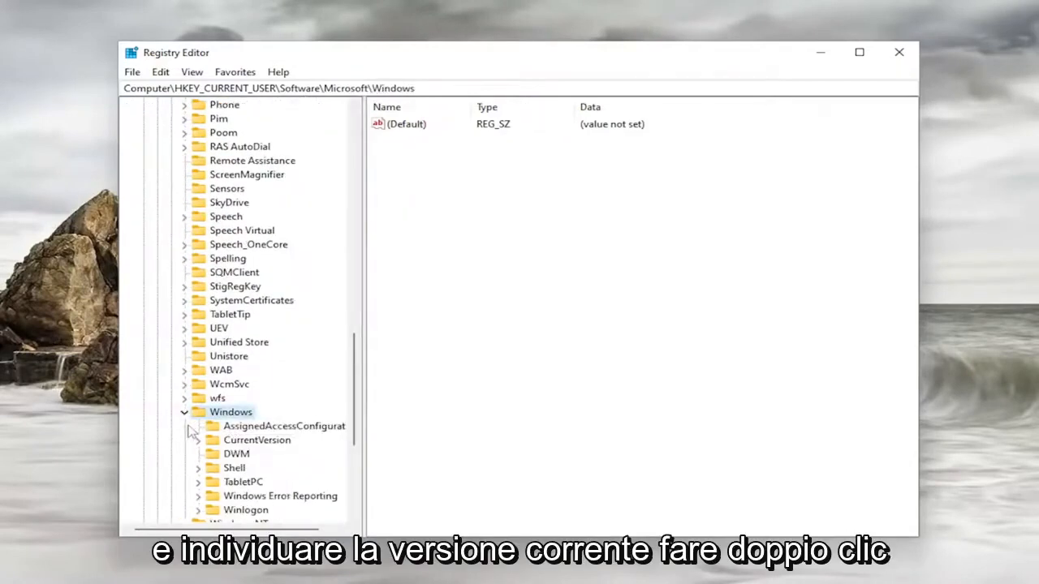
double_click(256, 440)
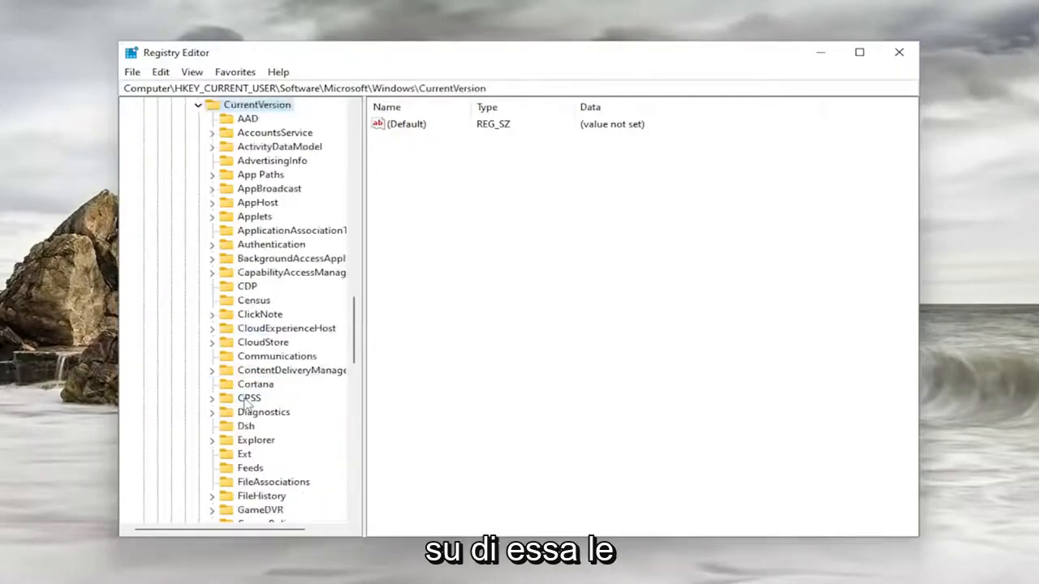
scroll("down", 3)
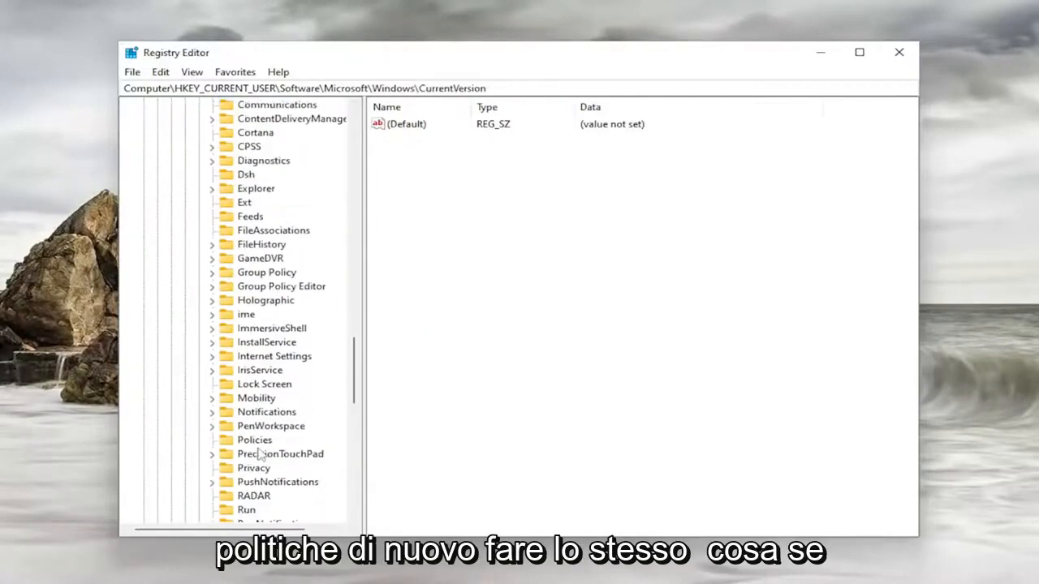
left_click(254, 440)
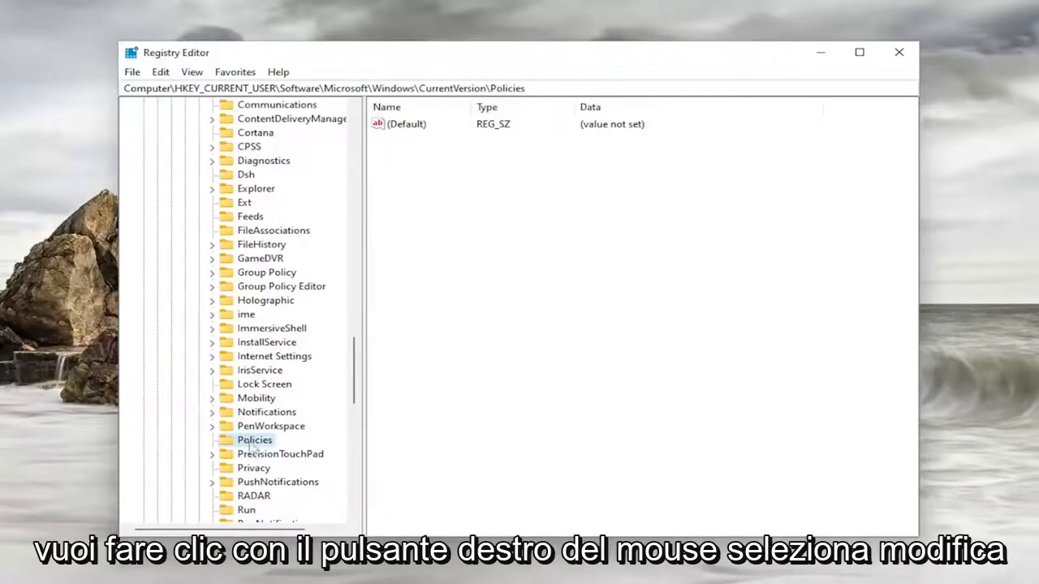
Create a new key named Explorer under Policies
right_click(254, 439)
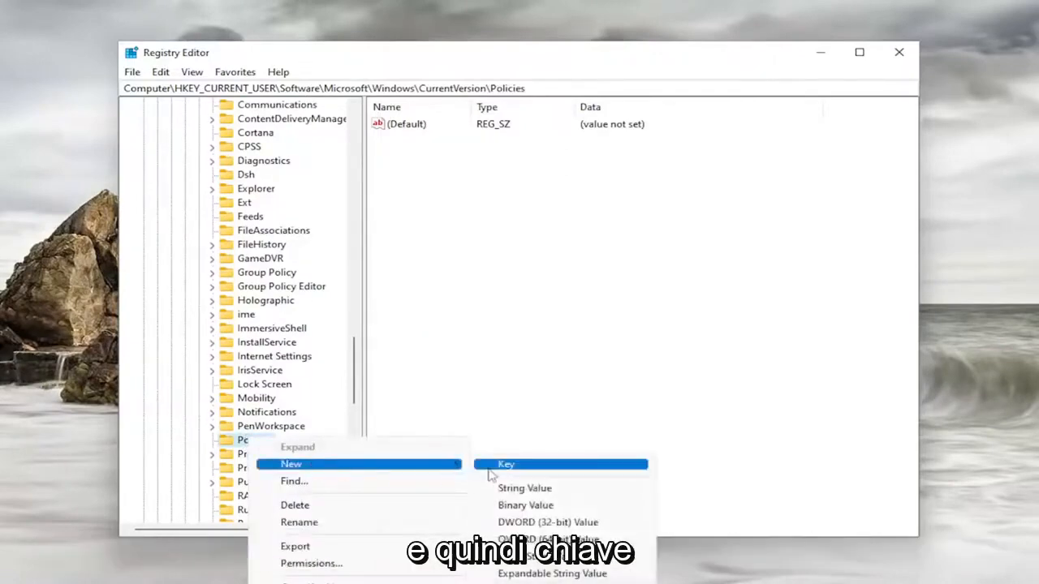
left_click(506, 464)
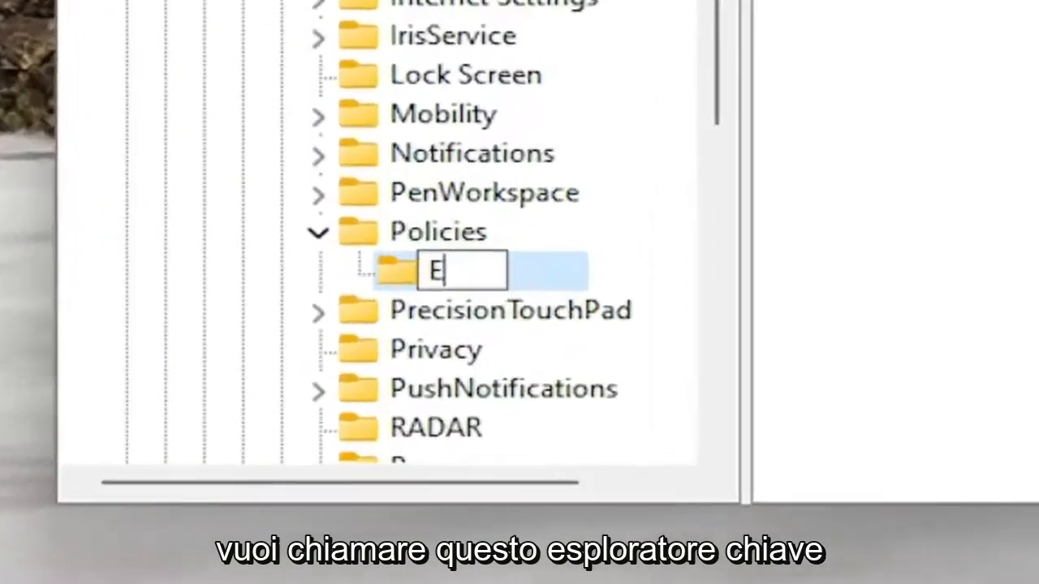
type("xplo")
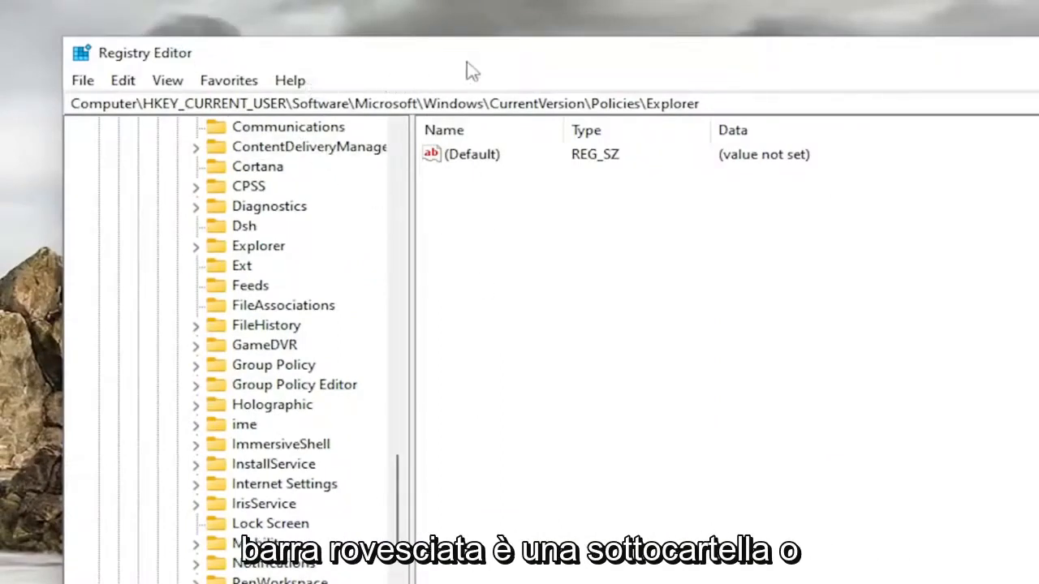
mouse_move(349, 72)
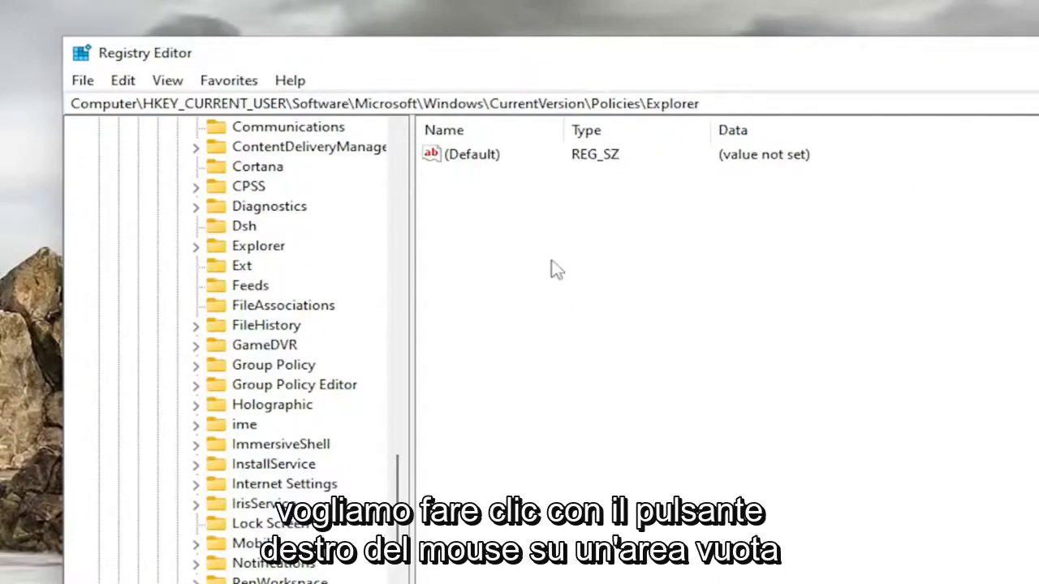
Add a new DWORD (32-bit) value named NoViewContextMenu in the Explorer key
right_click(556, 269)
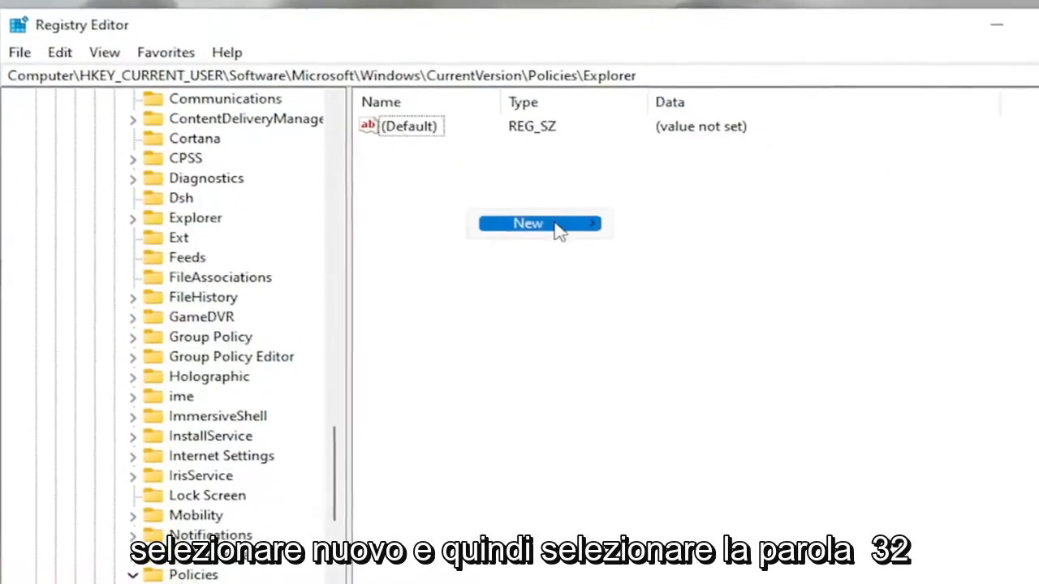
left_click(528, 224)
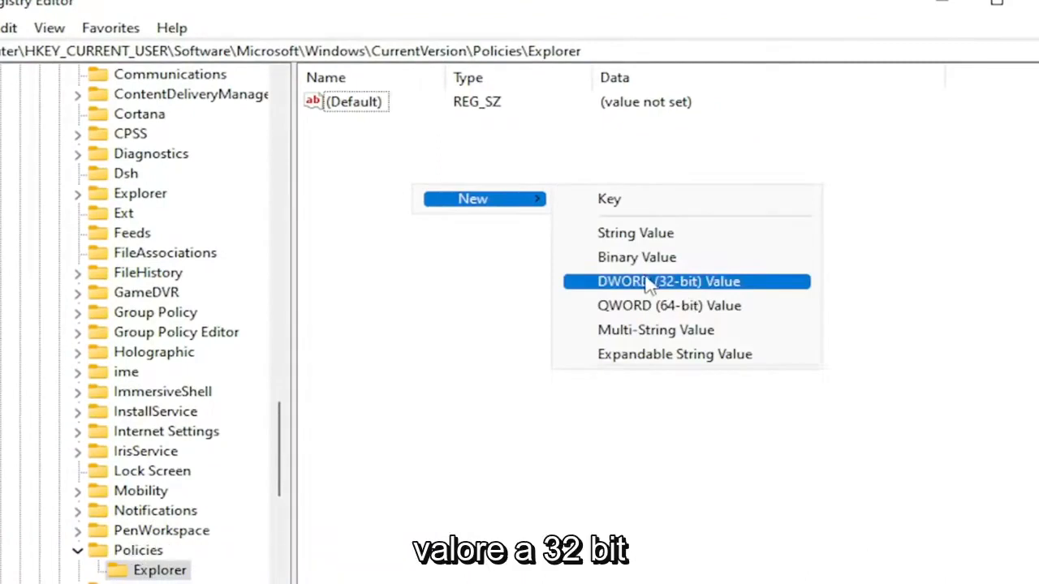
left_click(668, 281)
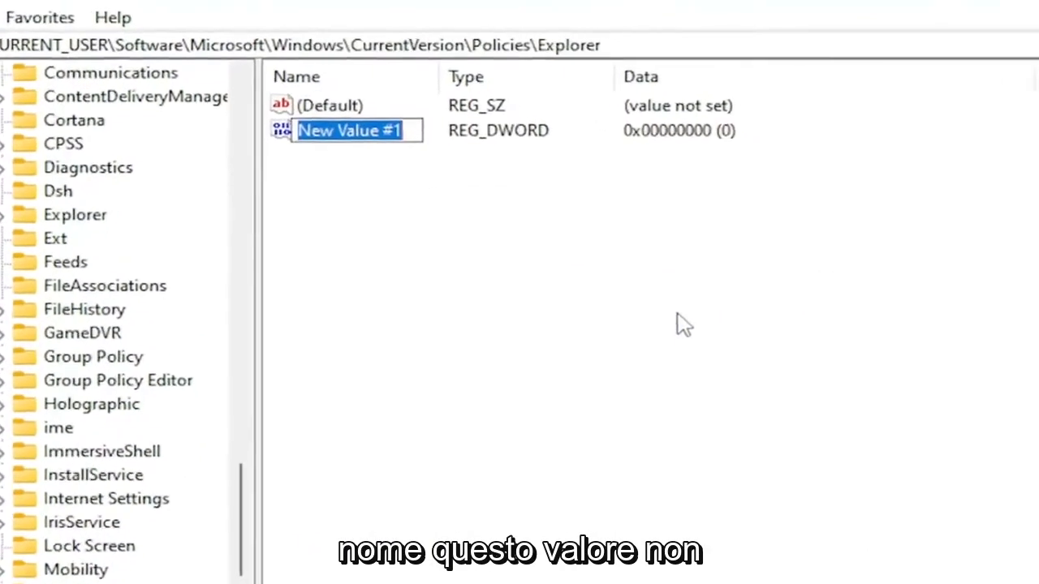
type("NoViewContextMenu")
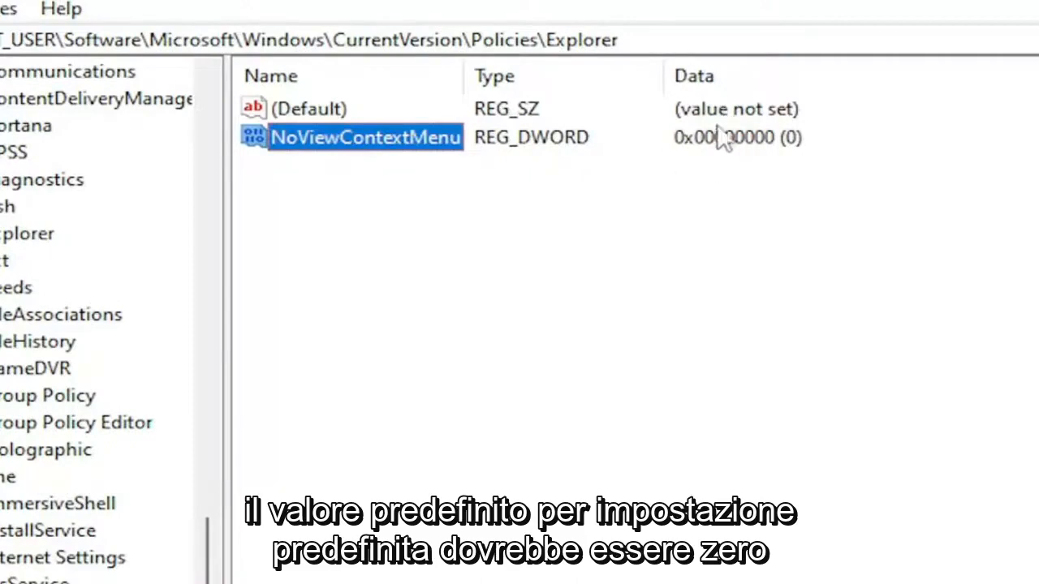
Set NoViewContextMenu's value data to 0 and reopen it to verify
double_click(365, 137)
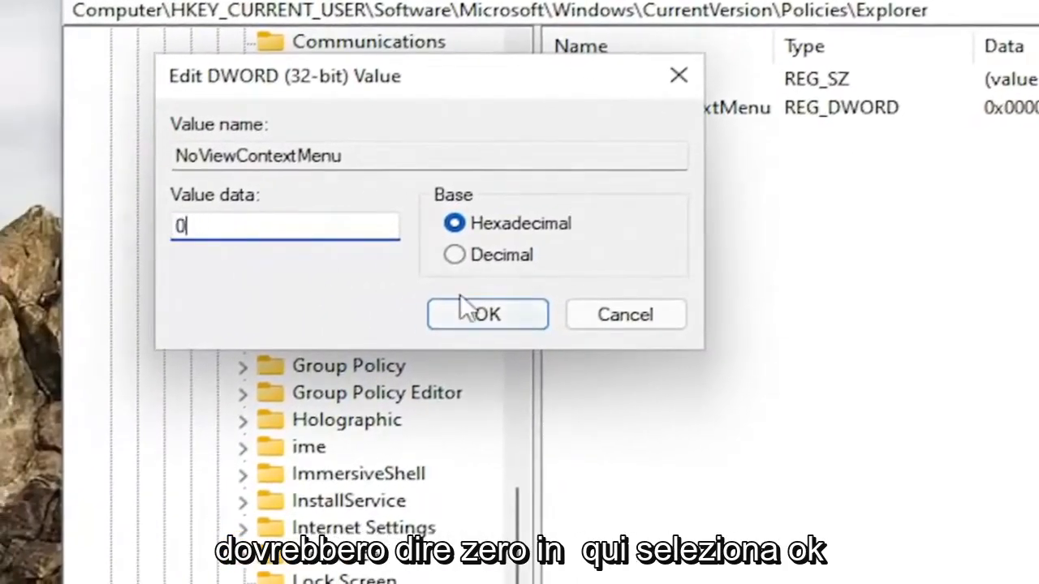
left_click(488, 314)
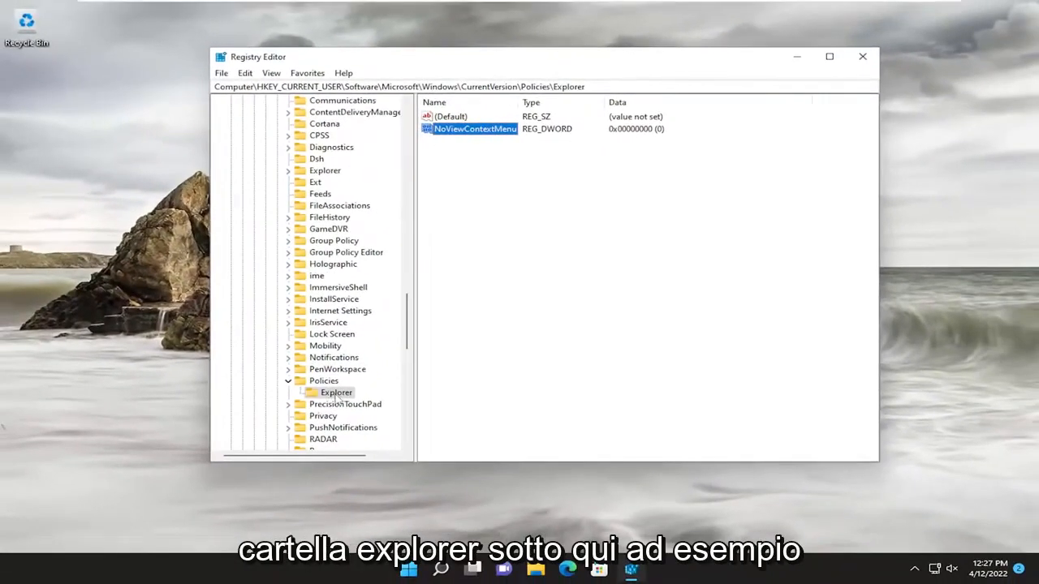
double_click(475, 129)
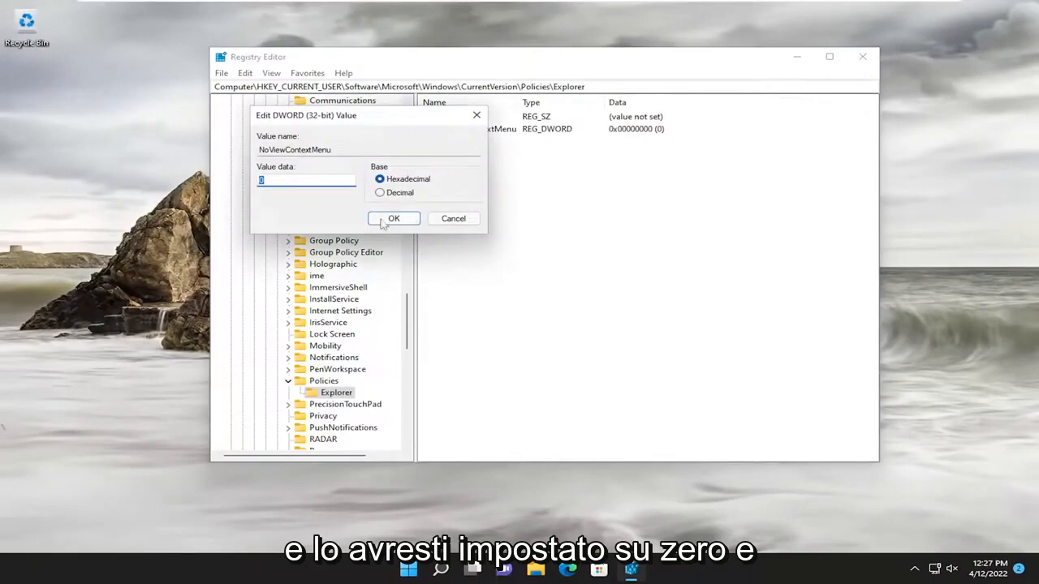
left_click(394, 217)
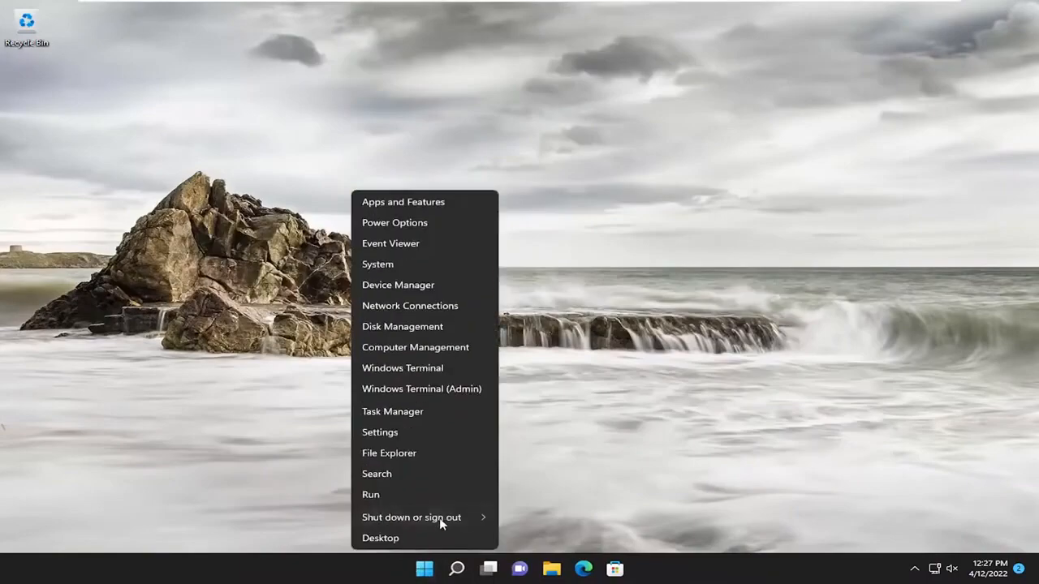
Restart the PC from the shutdown options so the changes take effect
left_click(411, 517)
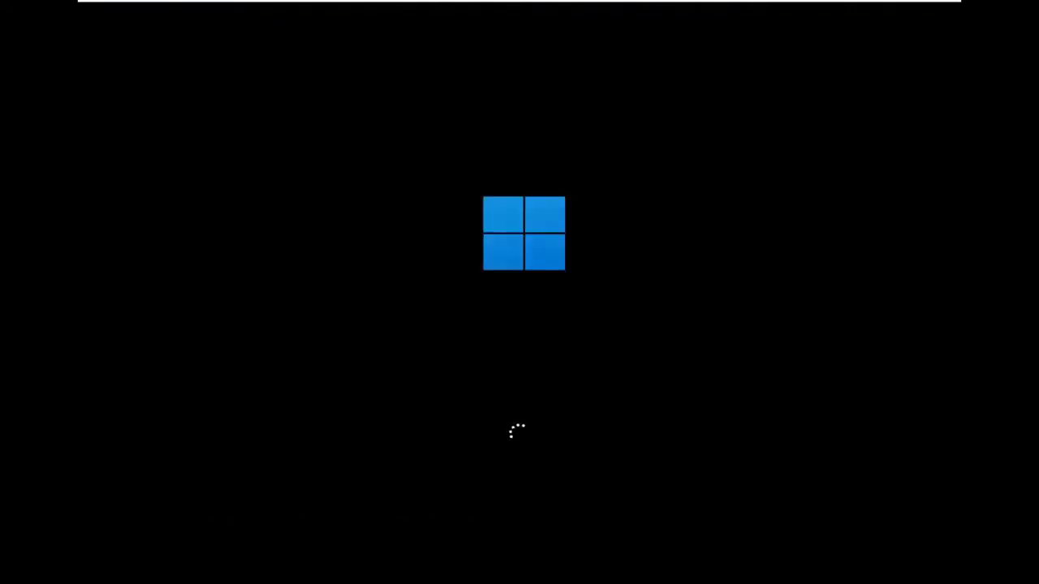